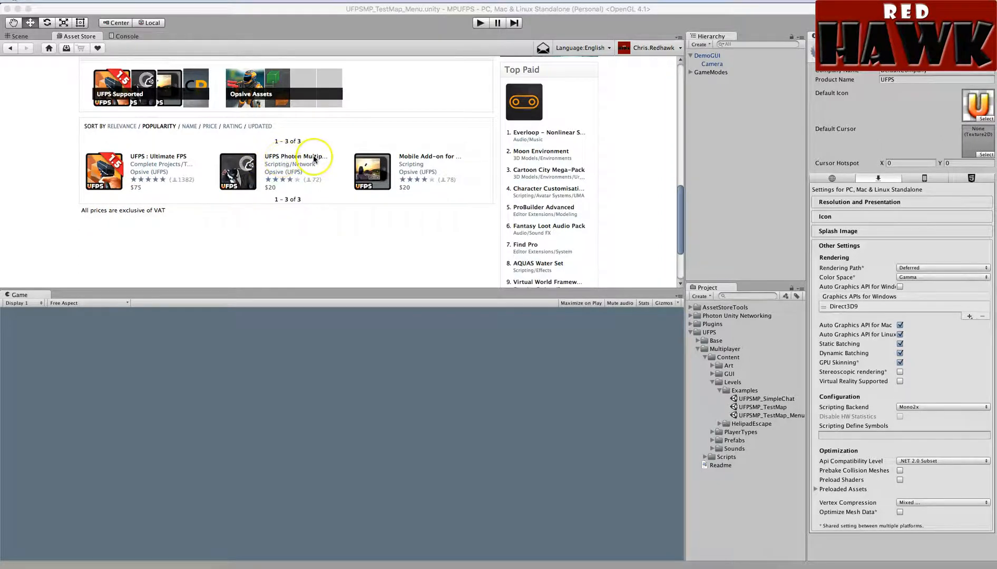
mouse_move(265, 176)
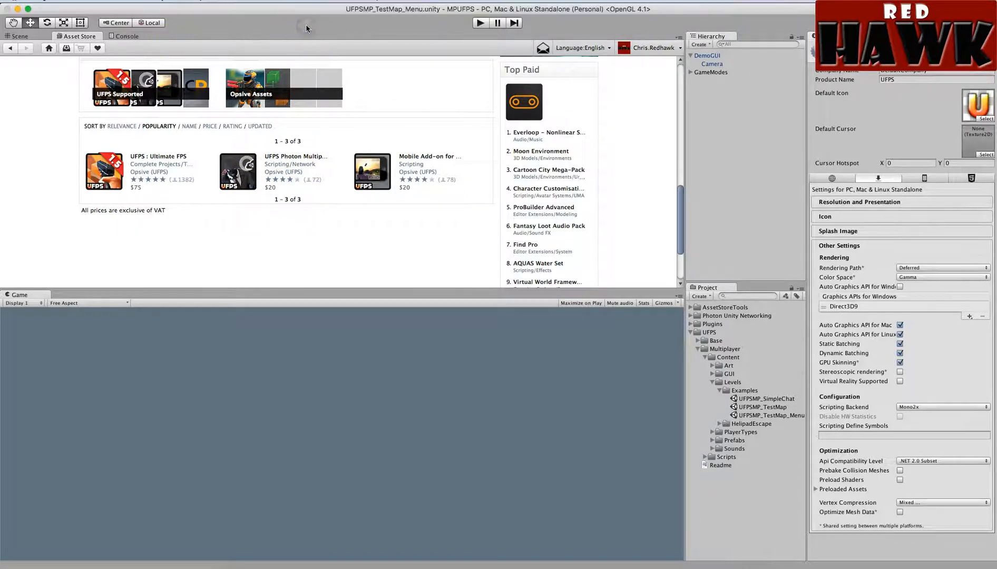
mouse_move(250, 8)
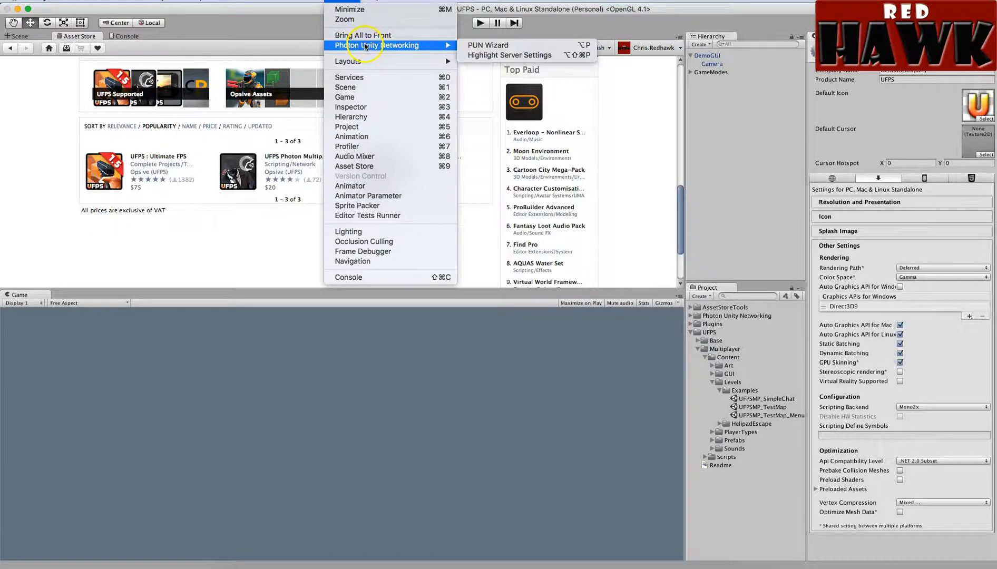
mouse_move(485, 45)
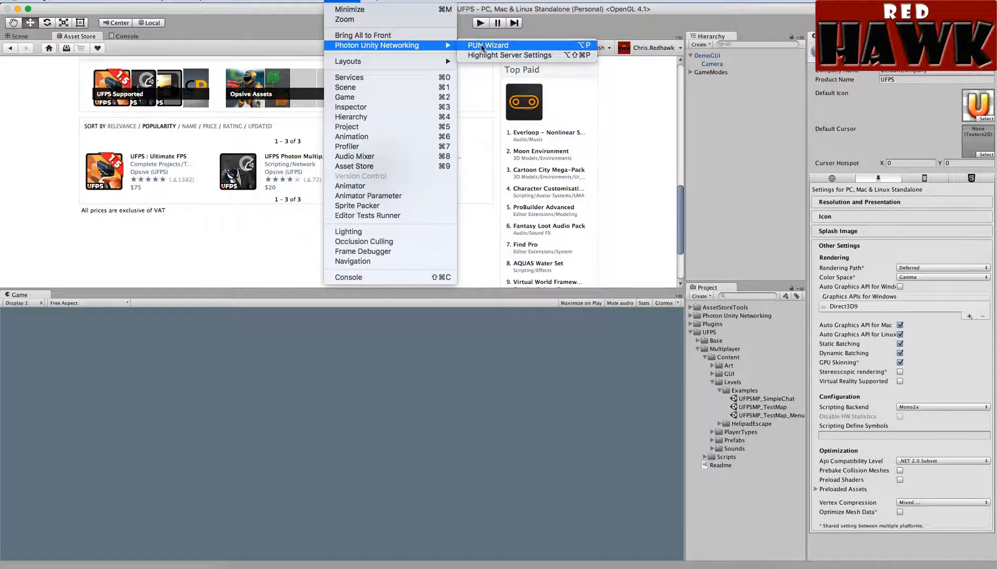
Review the PUN Wizard's setup options, then close the wizard
click(491, 44)
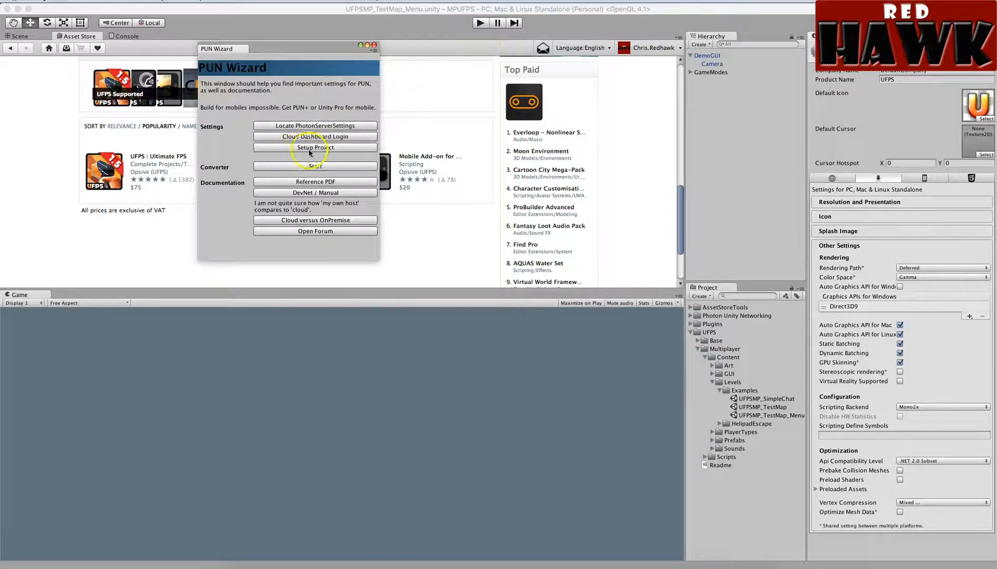
mouse_move(315, 151)
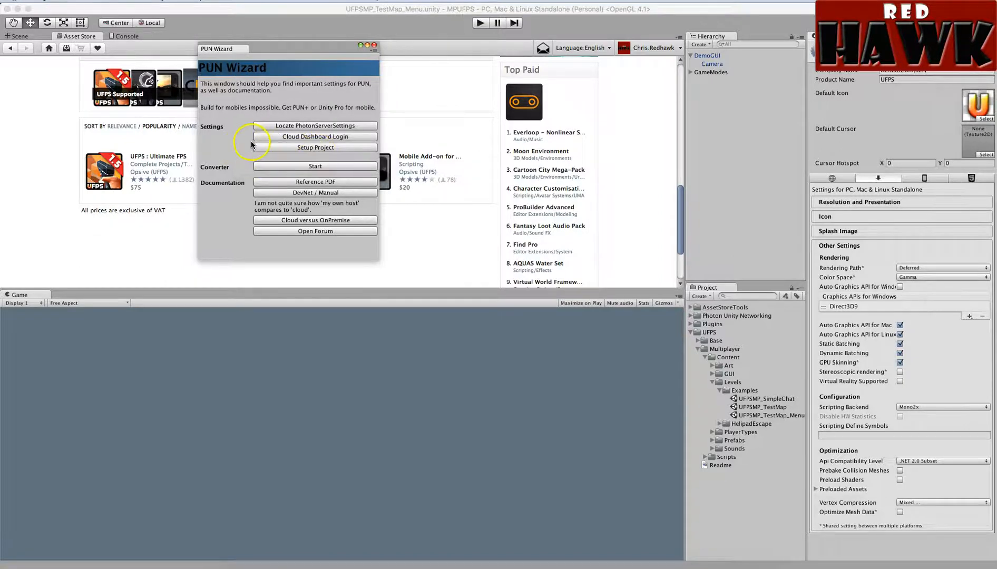
mouse_move(371, 48)
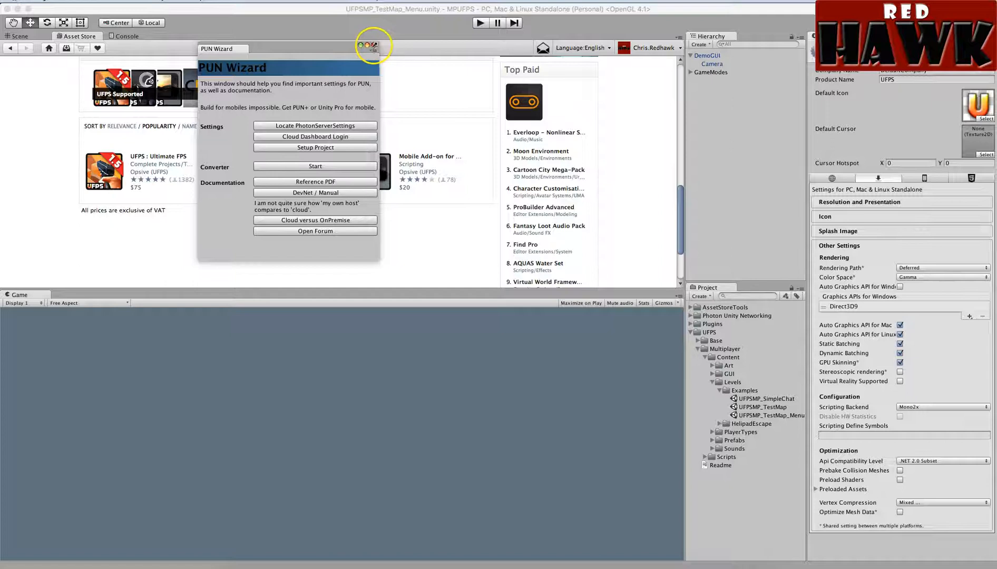
click(369, 45)
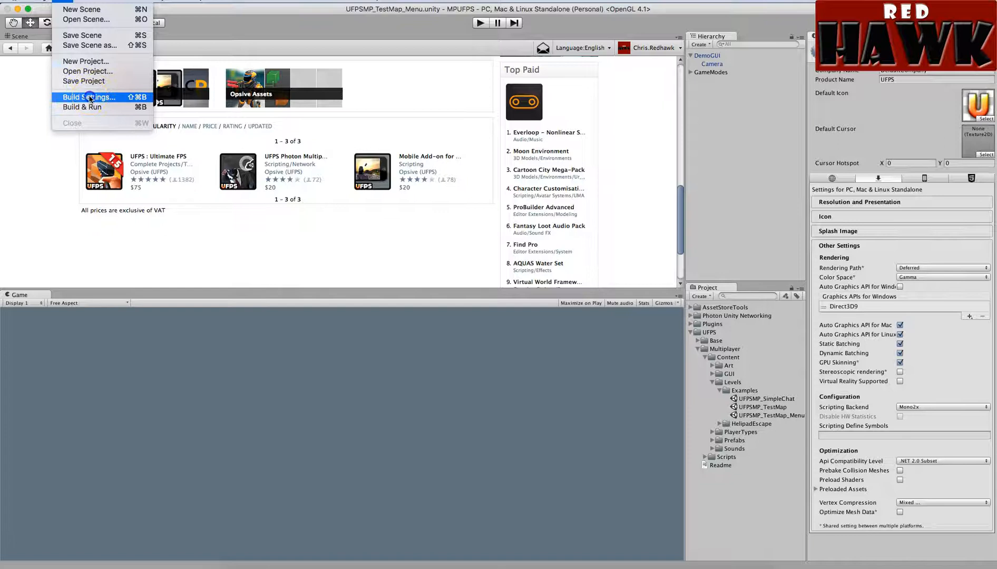
Add UFPSMP_TestMap to Scenes In Build after UFPSMP_TestMap_Menu and close Build Settings
click(89, 97)
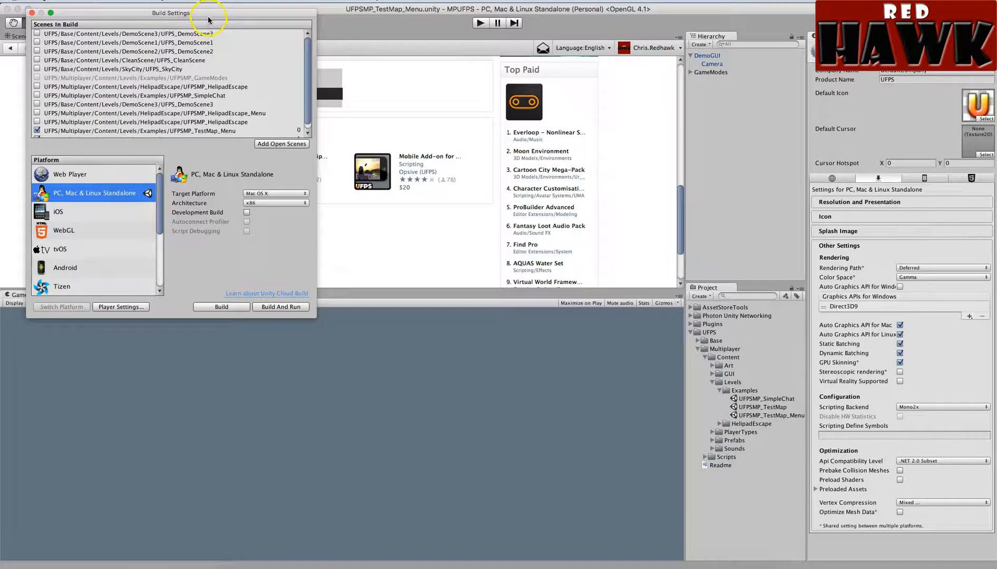
drag(209, 12, 482, 99)
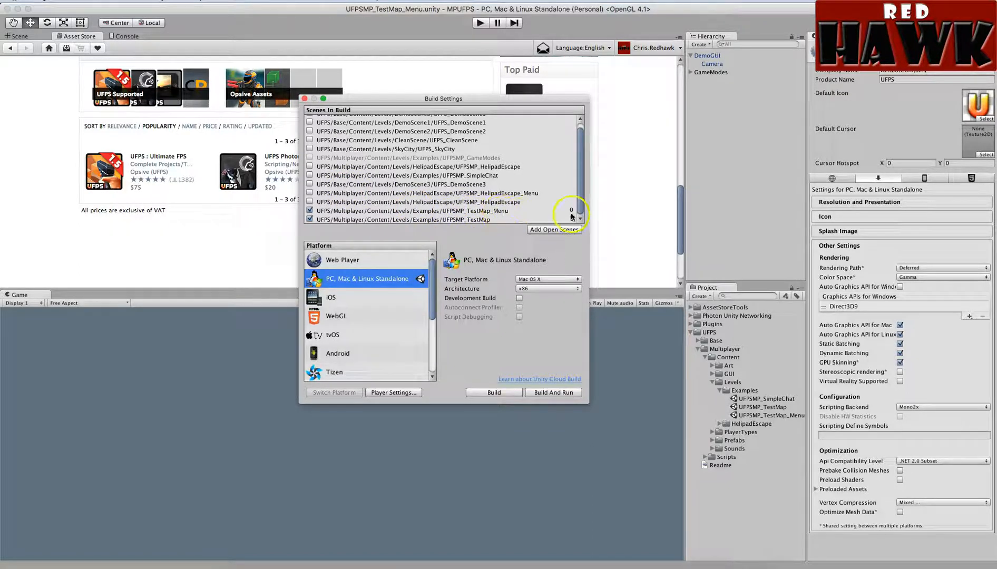
mouse_move(558, 221)
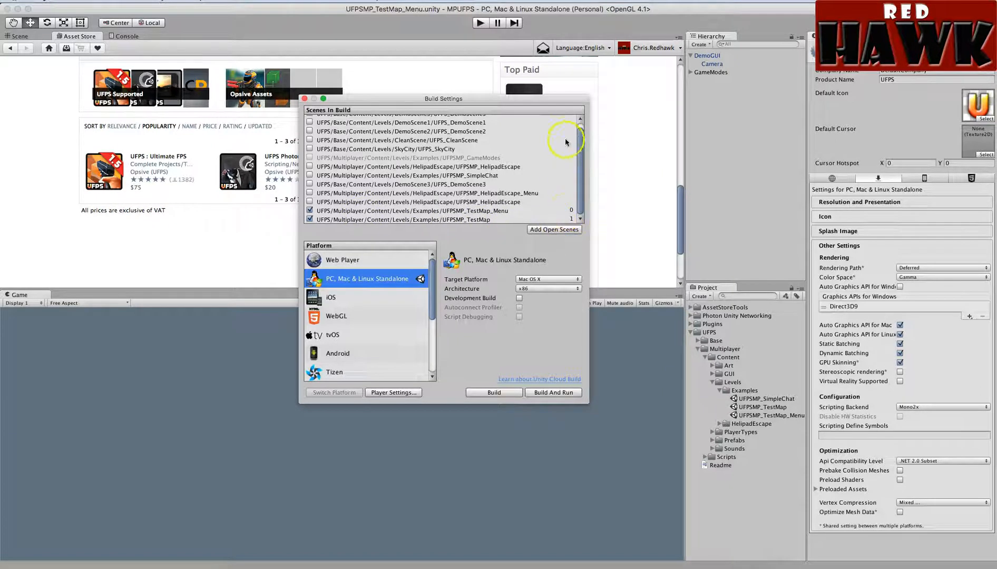
click(305, 98)
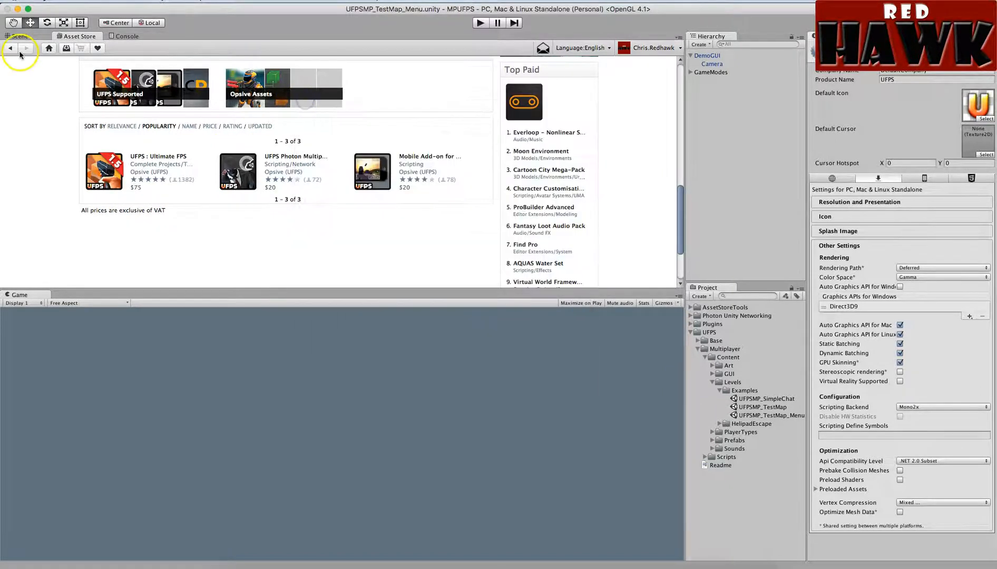
Show the Scene view and inspect the Deathmatch and BasicMultiplayer game modes under GameModes
click(18, 36)
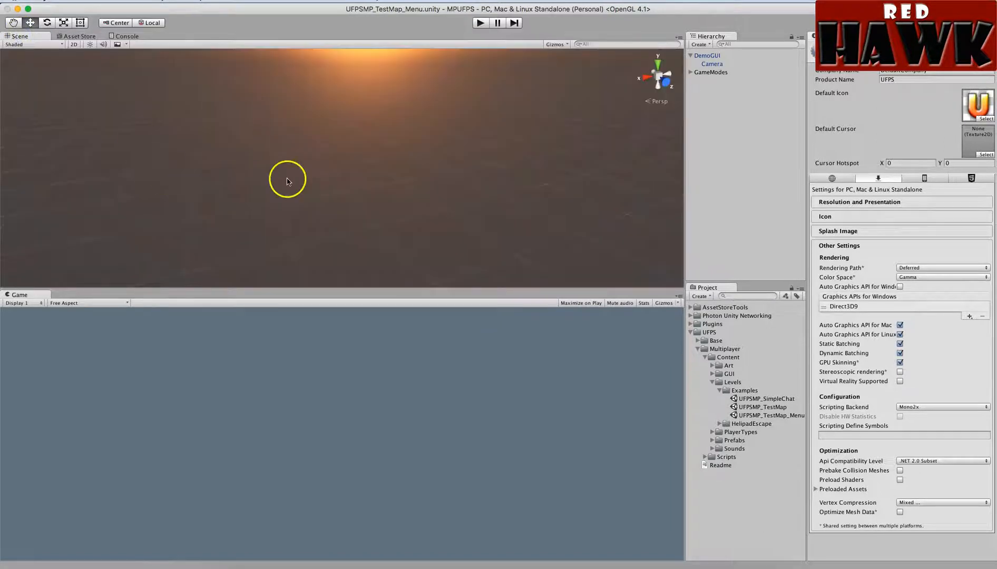
mouse_move(497, 205)
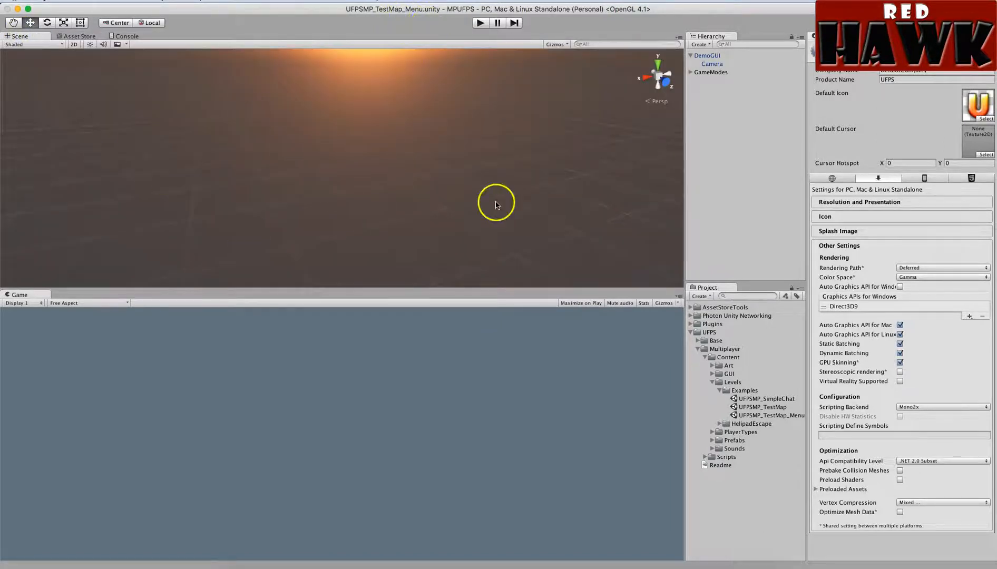
click(768, 415)
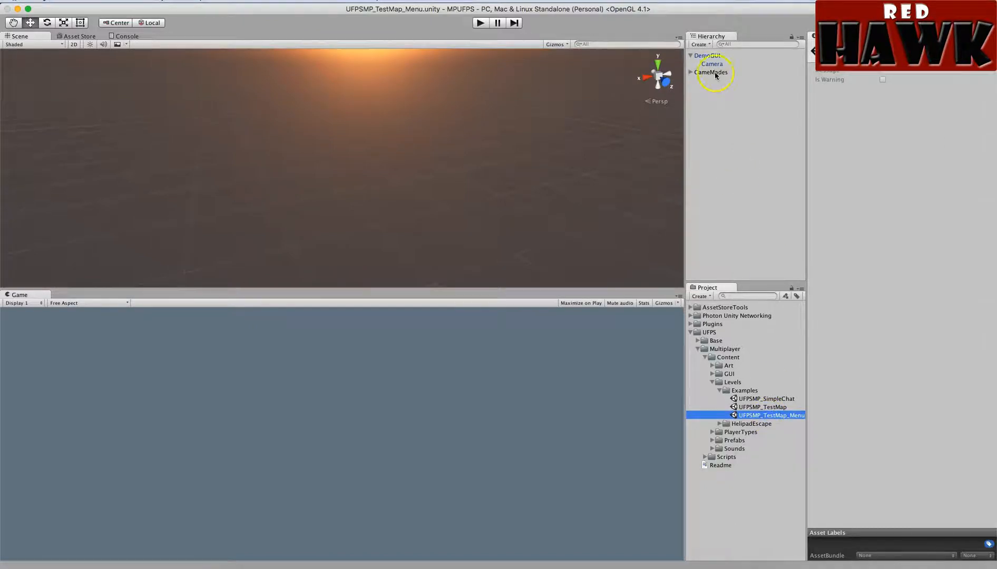
click(713, 72)
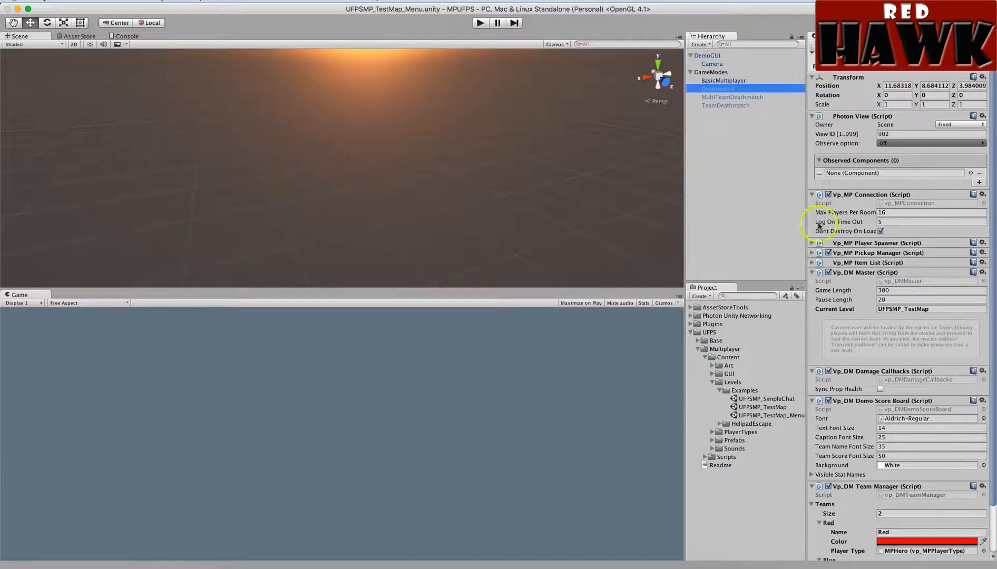
click(723, 80)
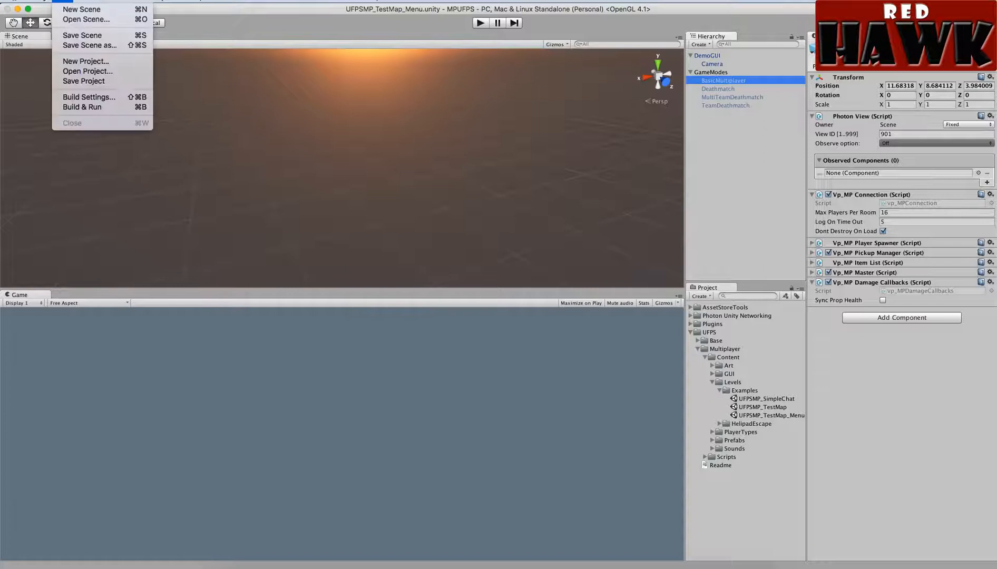
Open Build Settings and show the PC, Mac & Linux Standalone player settings
click(88, 97)
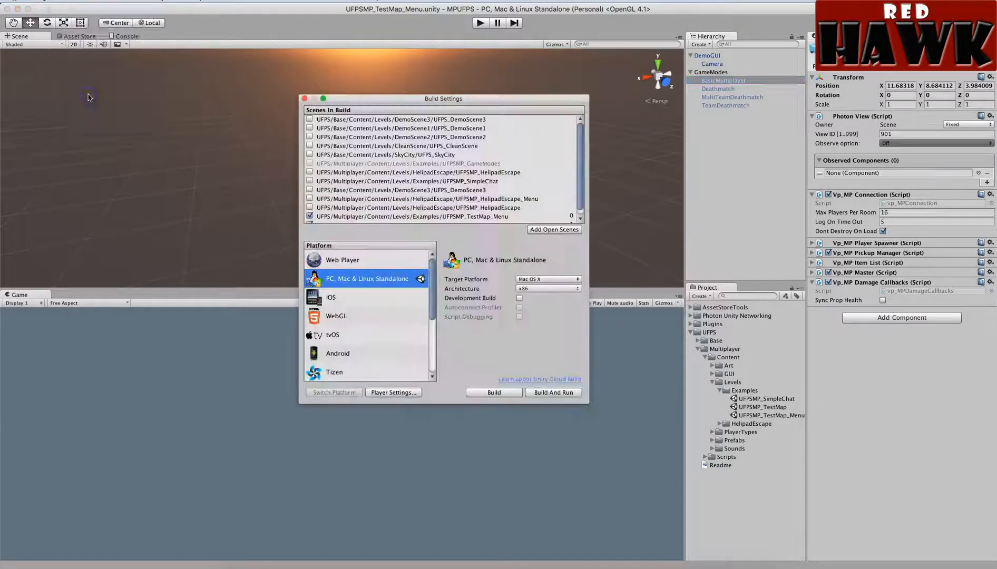
click(393, 393)
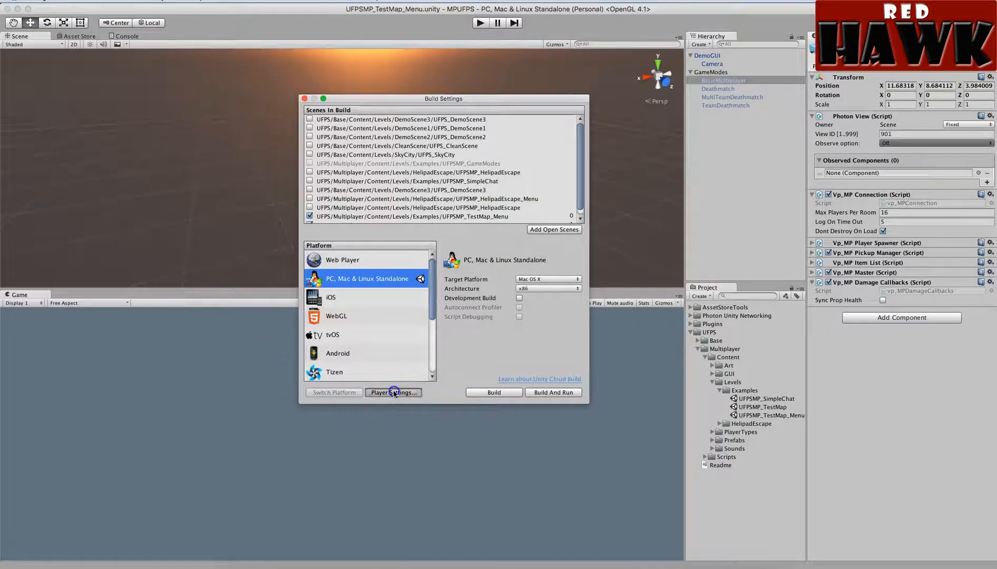
click(394, 392)
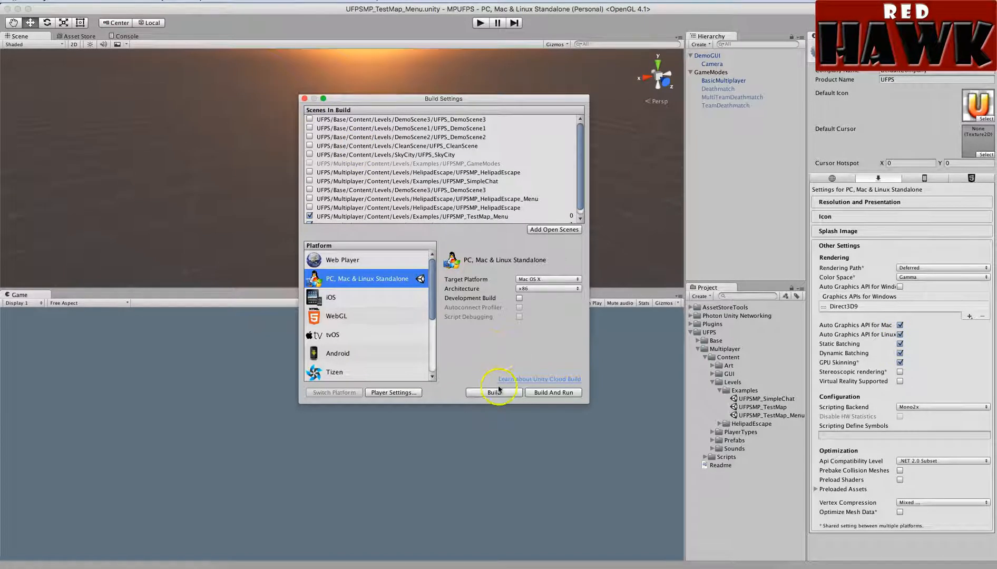
mouse_move(642, 329)
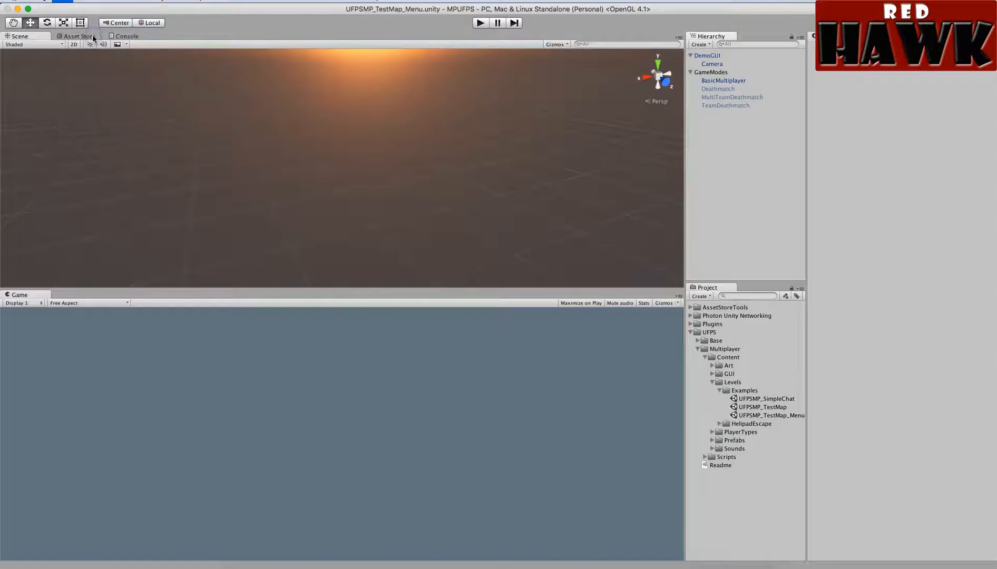
Build the Mac OS X standalone as Build01 in MPUFPS, replacing the old build
click(58, 3)
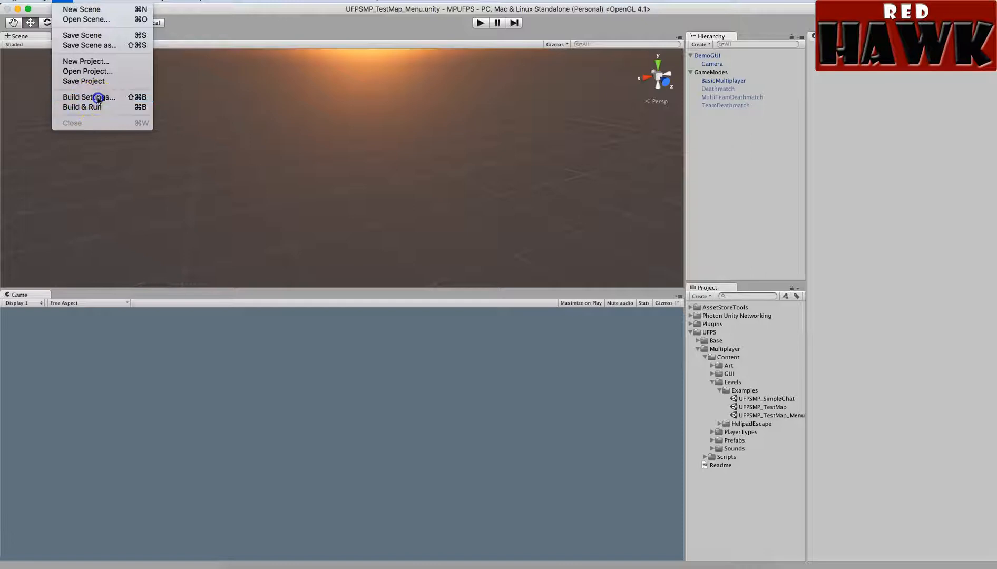
click(89, 97)
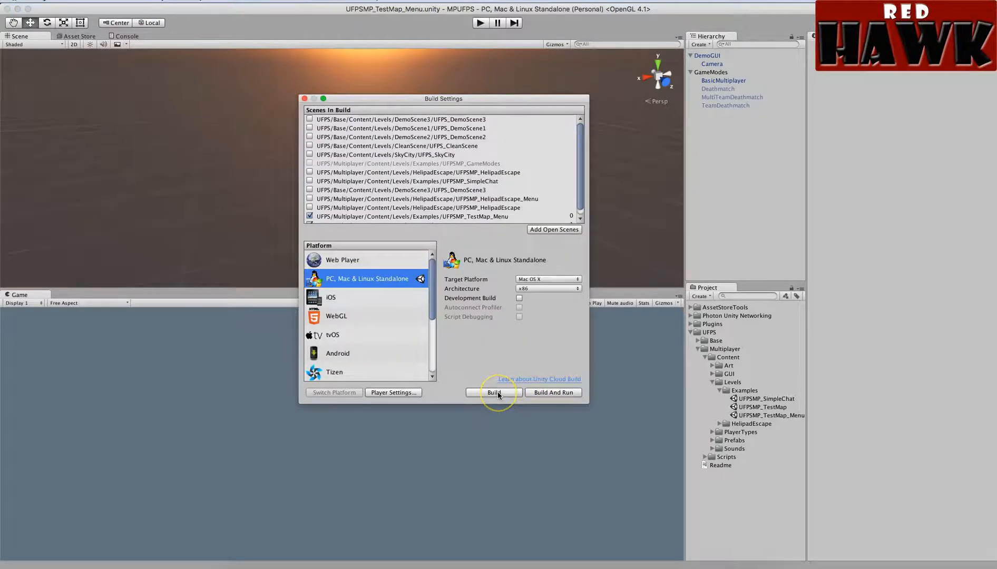
click(494, 393)
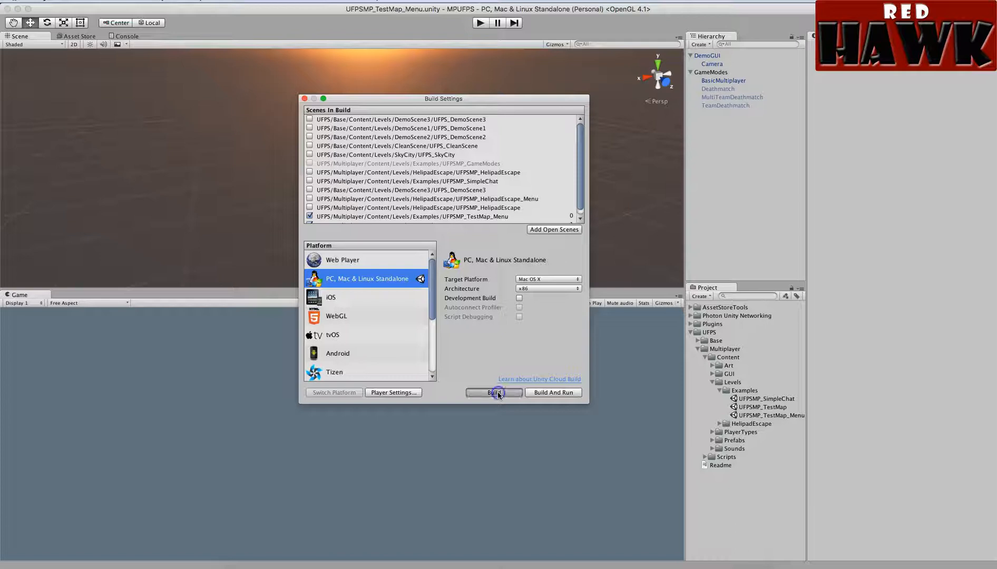
click(494, 393)
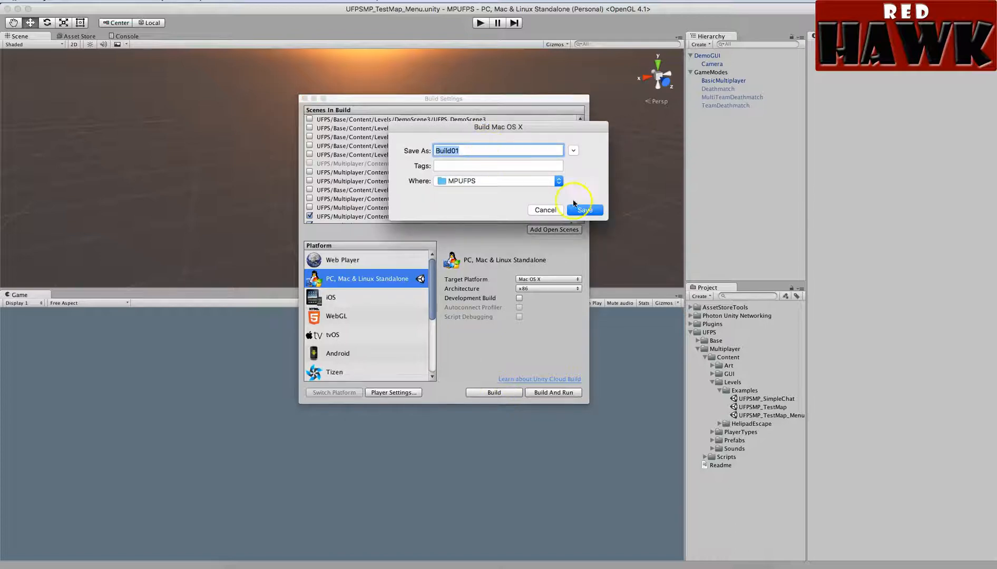
click(585, 210)
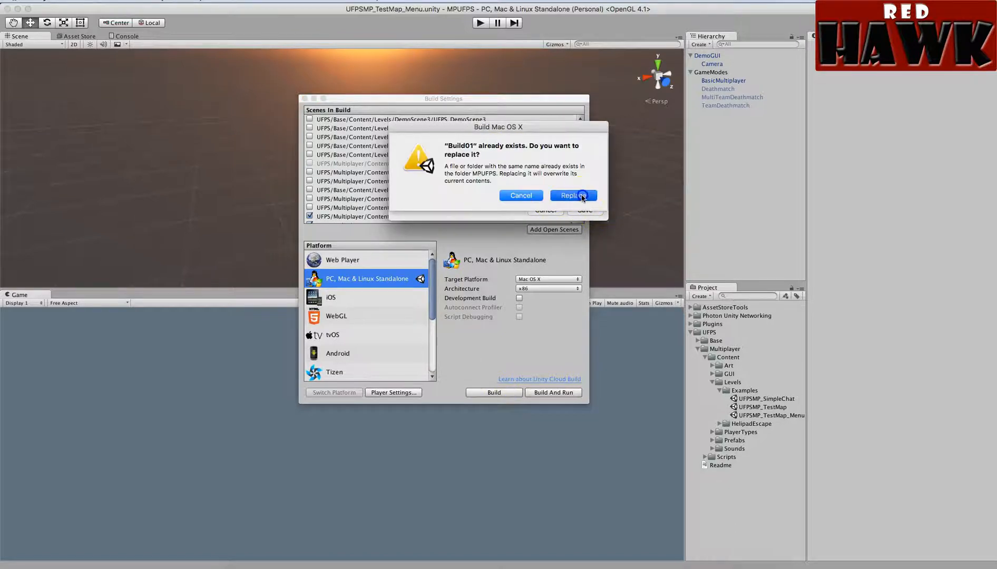
click(574, 195)
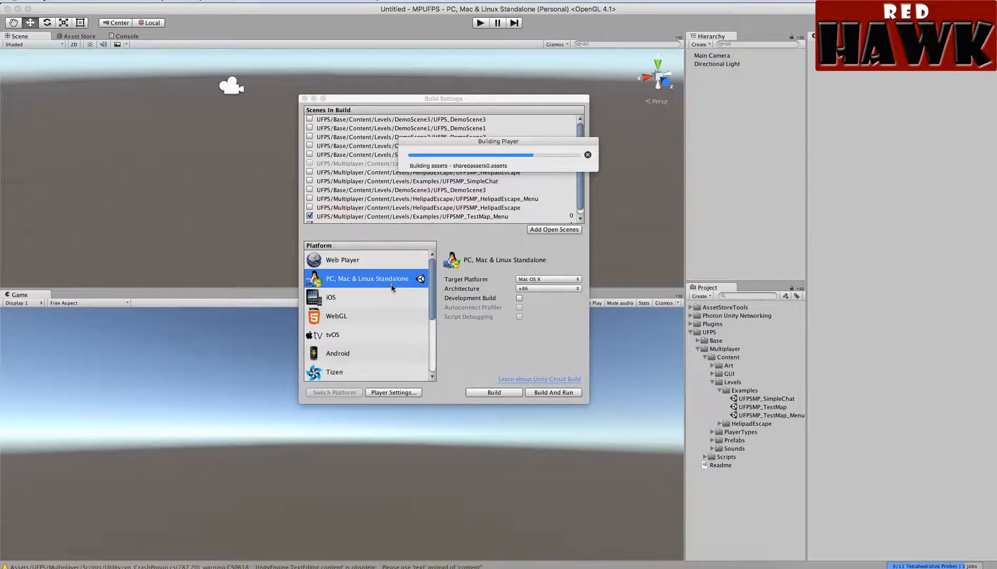
Wait for the build to finish, leaving the 267.7 MB Build01 app in MPUFPS
click(391, 281)
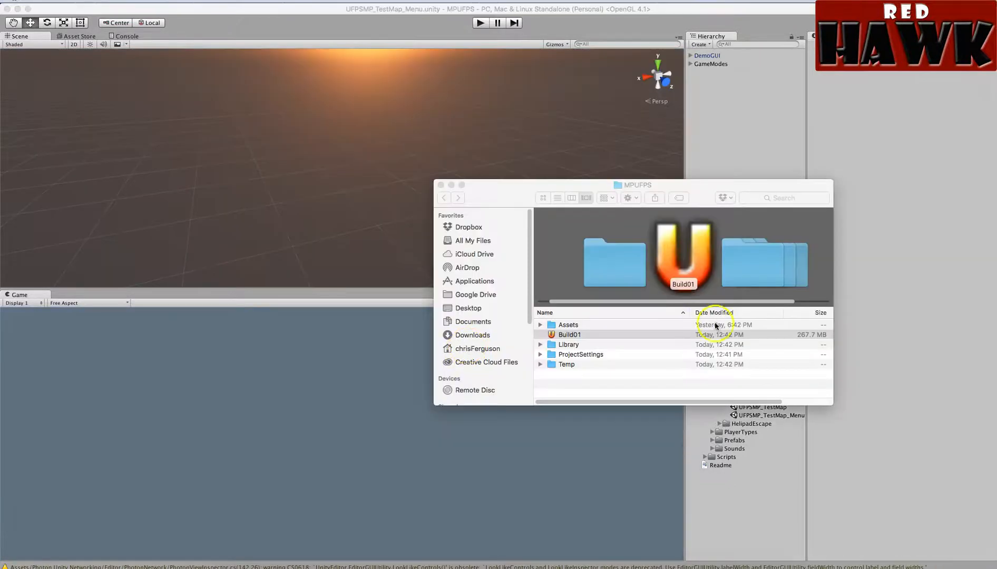
Close the MPUFPS Finder window to return to Unity Editor
click(569, 335)
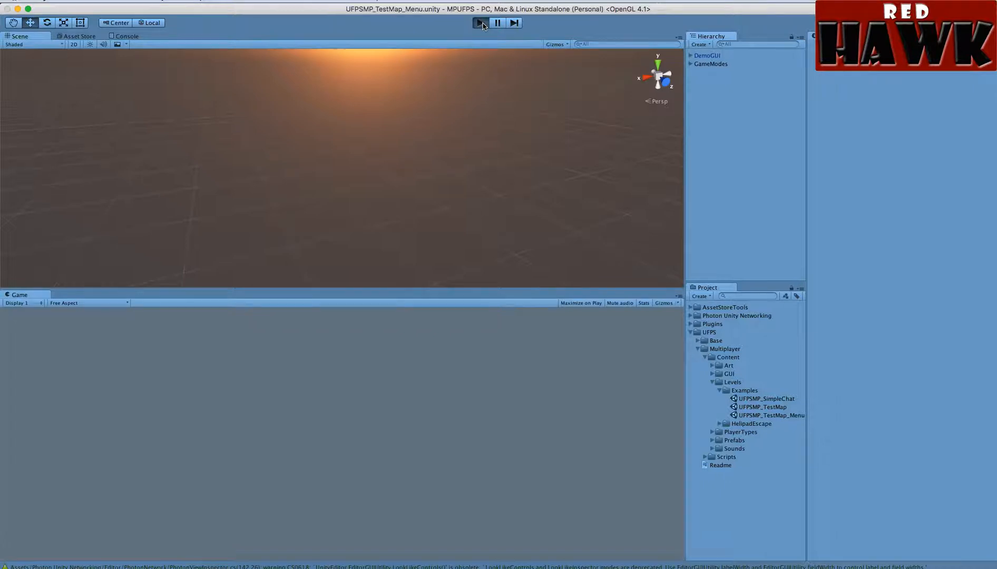
Enter play mode and log the editor client on to Photon with the typed name
click(480, 23)
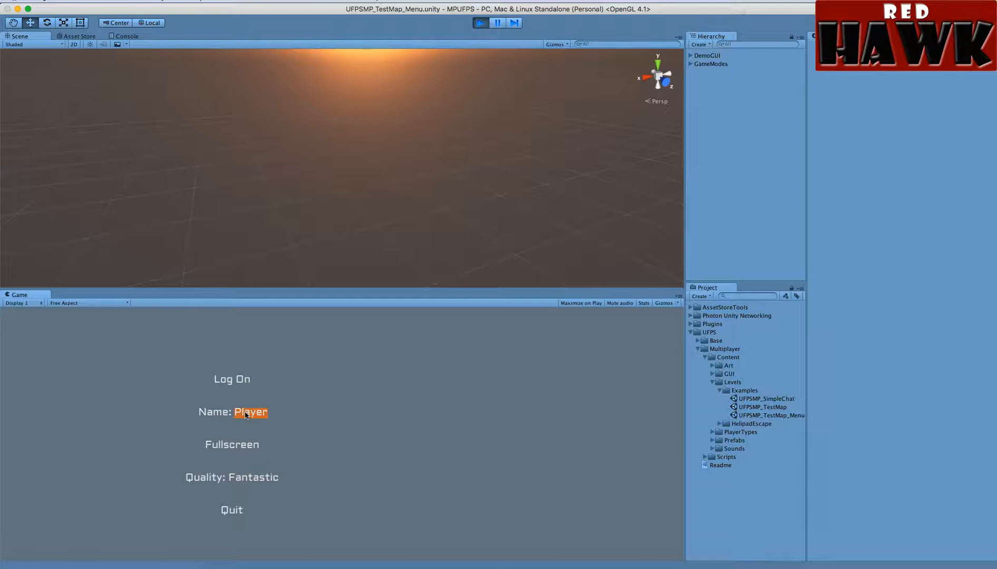
text(CQM)
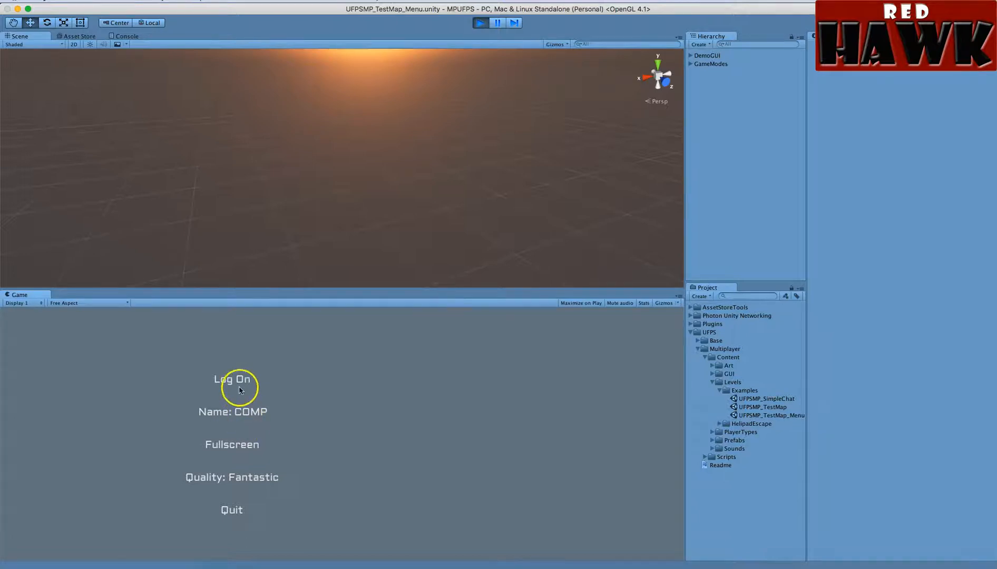
click(232, 379)
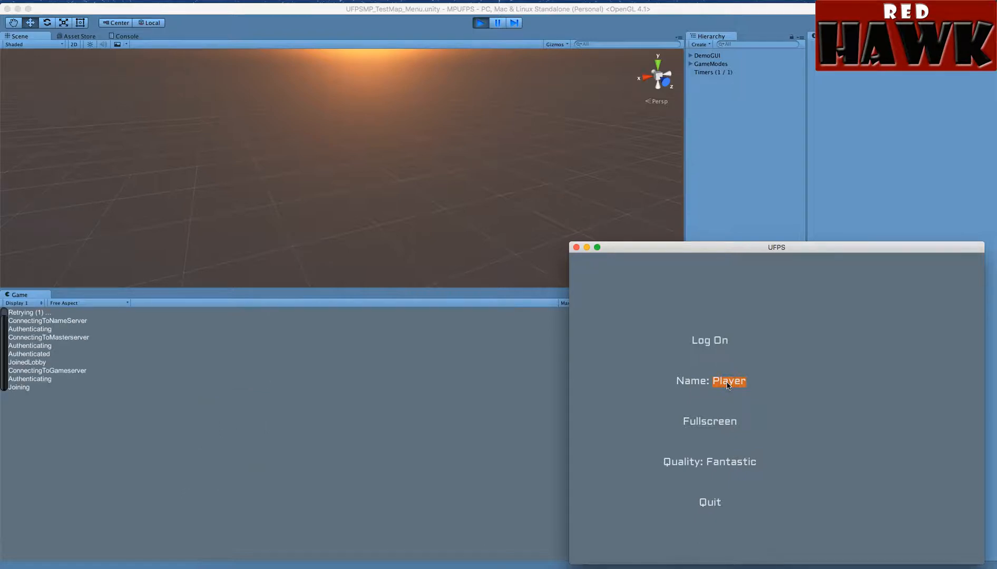
Log the standalone client on as STANDALONE, then refocus the editor's running game
text(STANDALONE)
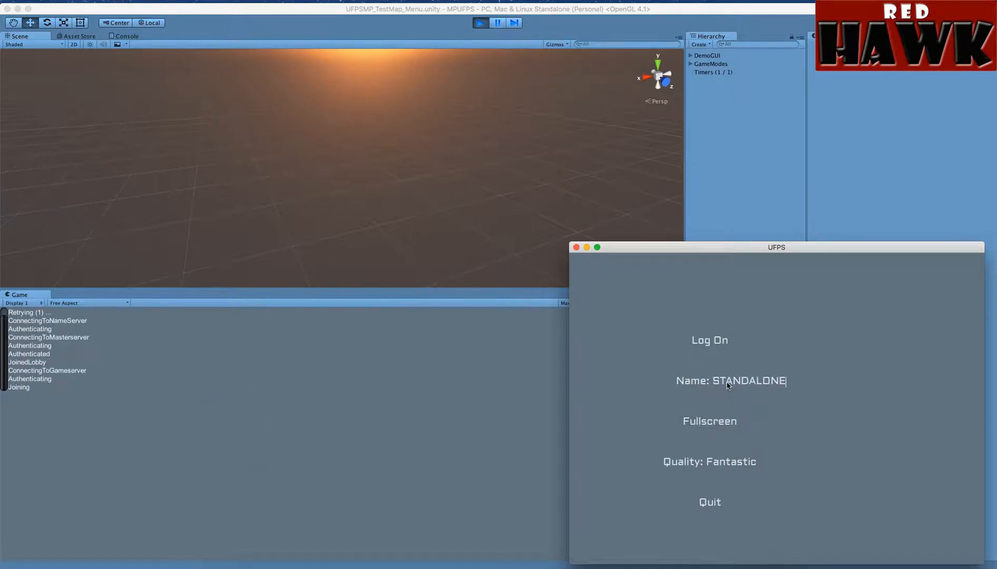
click(710, 340)
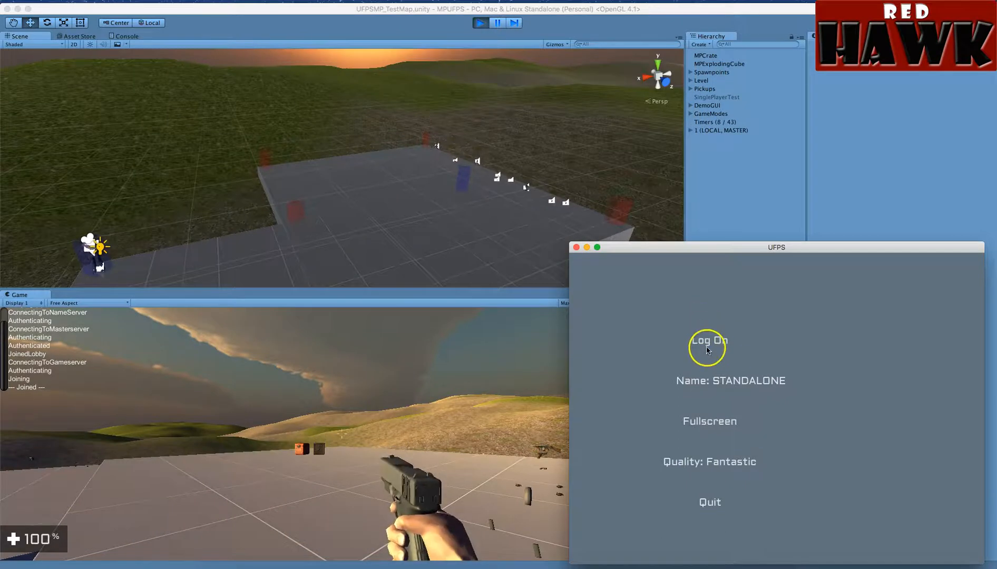
click(709, 340)
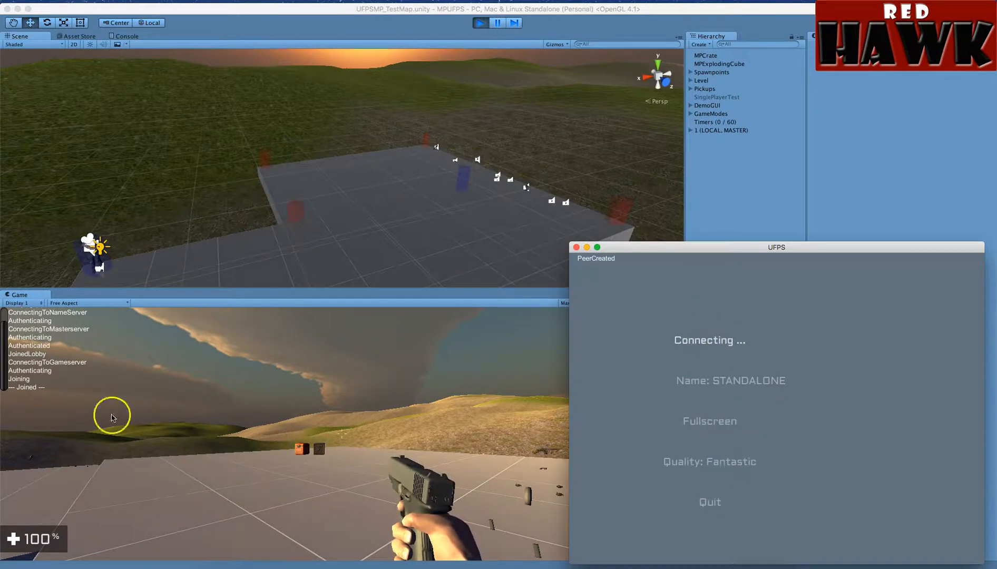